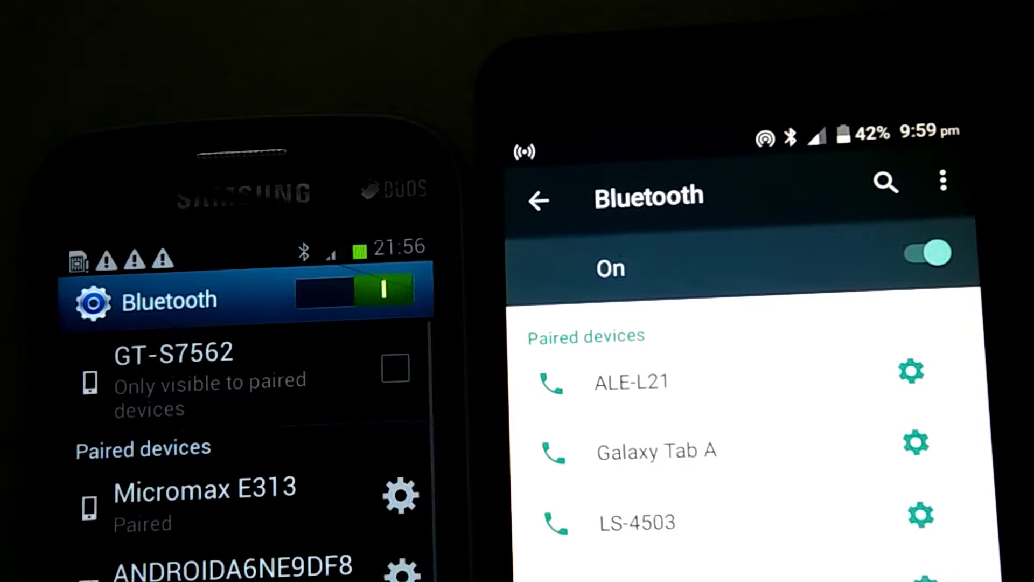
Search for 'google' from the browser's address bar so suggestions load without a data connection
click(395, 368)
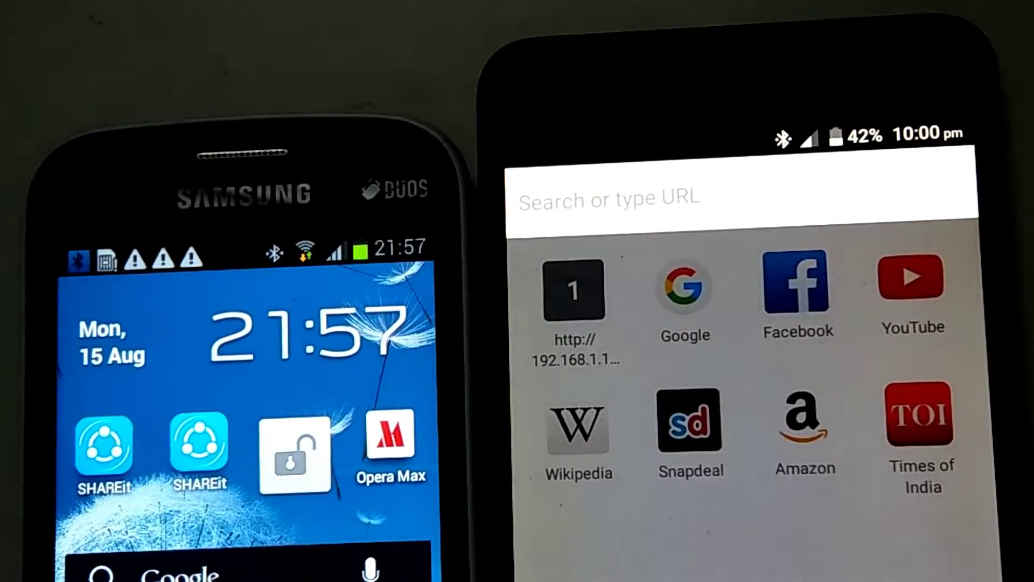
text(google)
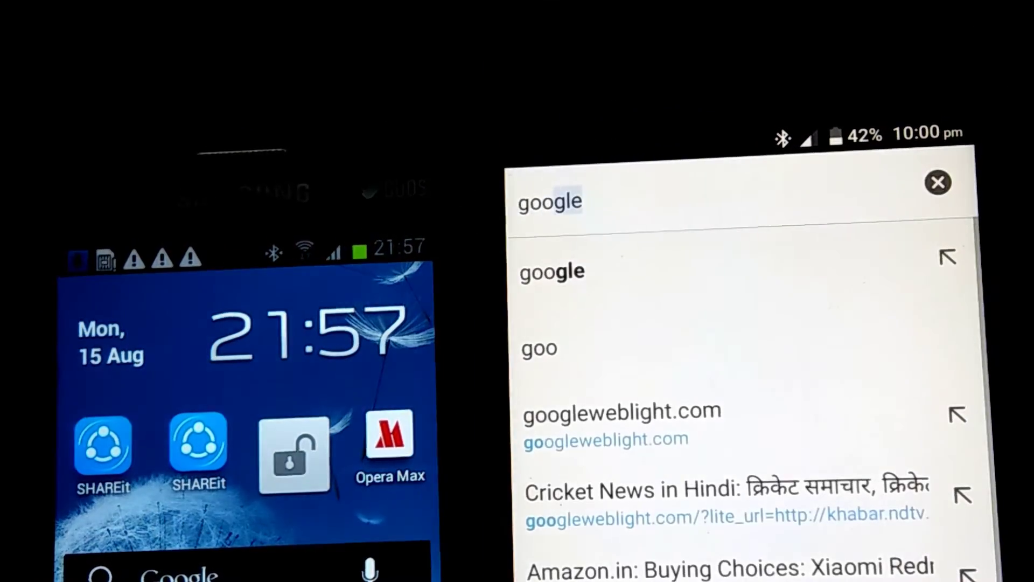